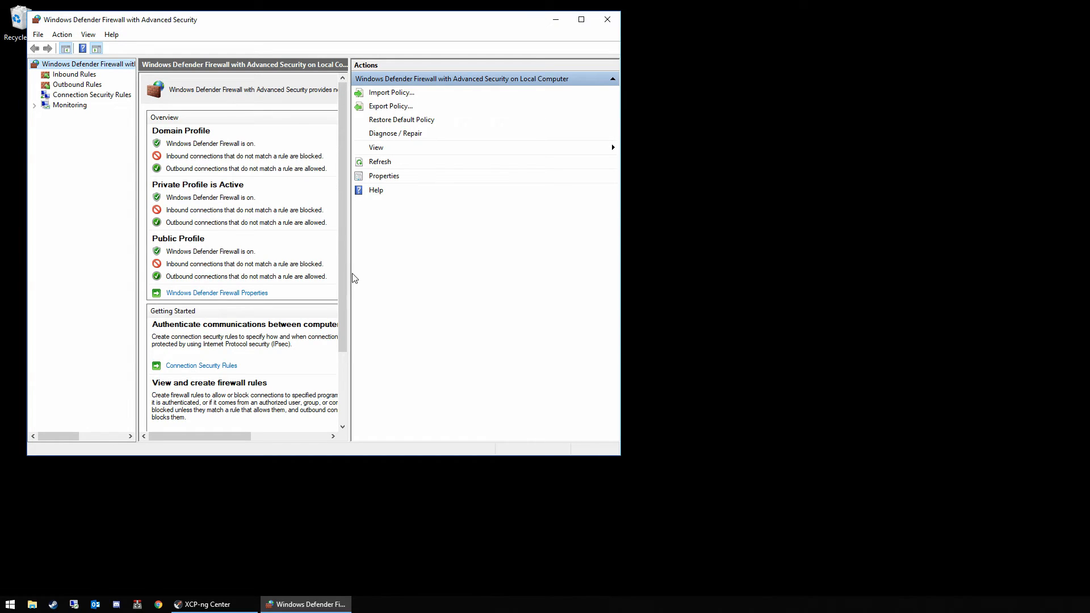
Open the context menu for Inbound Rules in the left tree
right_click(72, 74)
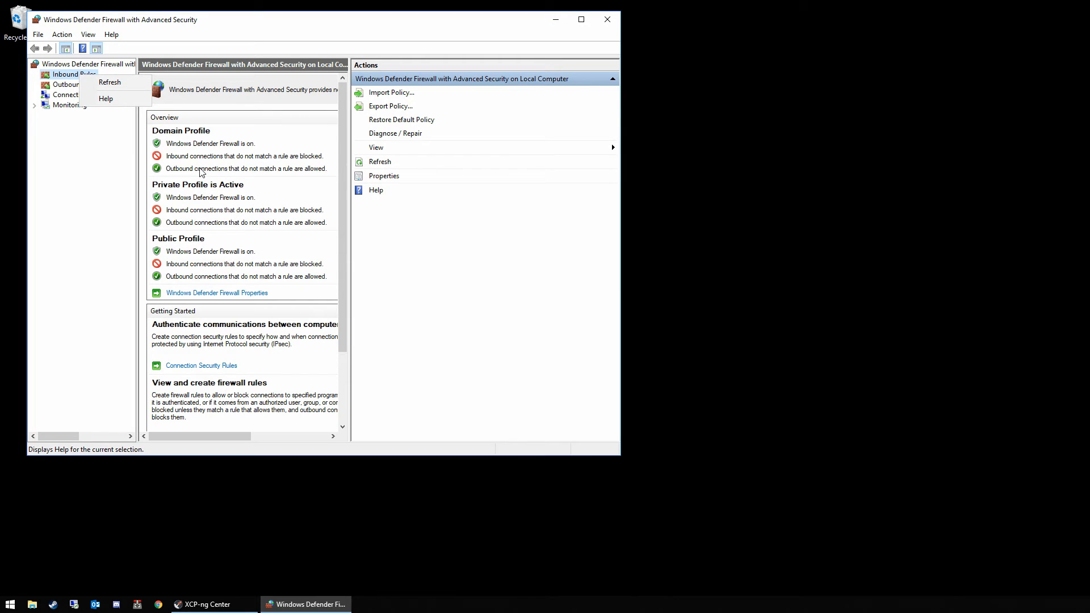
Start a new inbound rule and choose the Custom rule type
click(70, 74)
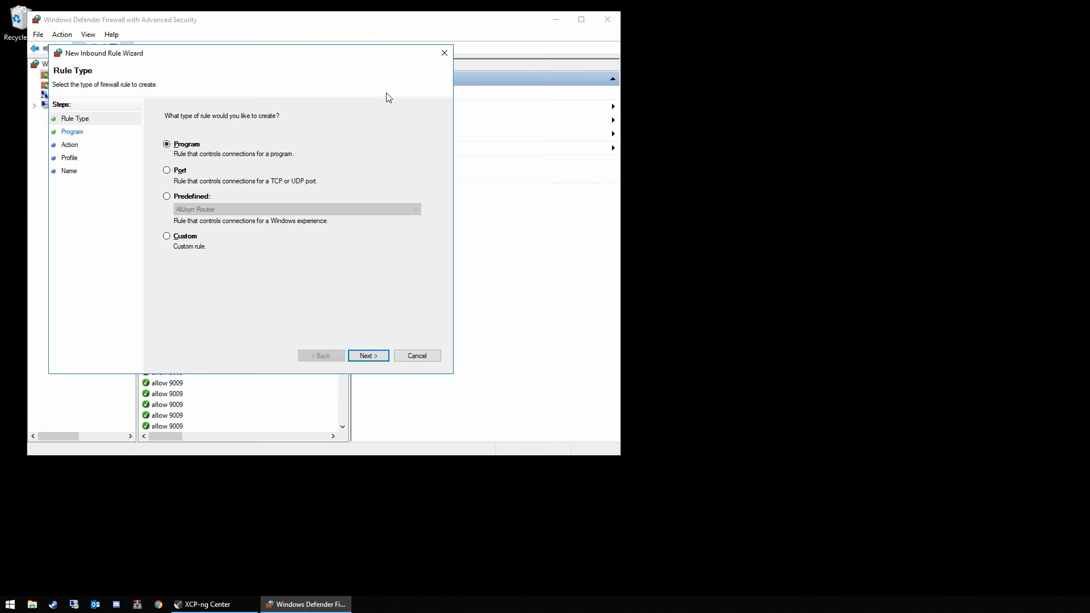
click(166, 235)
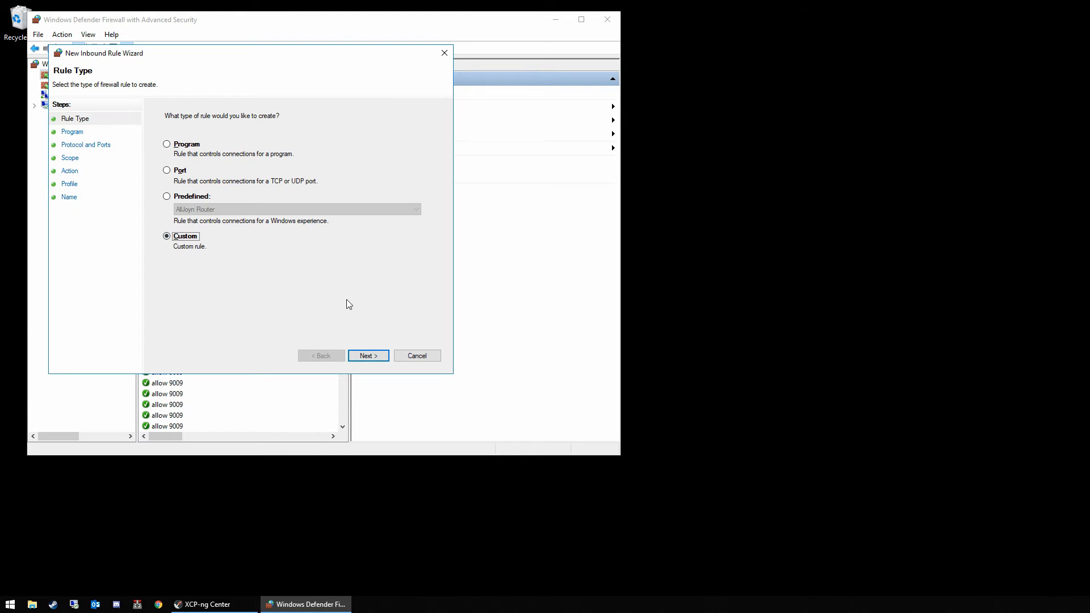
click(368, 356)
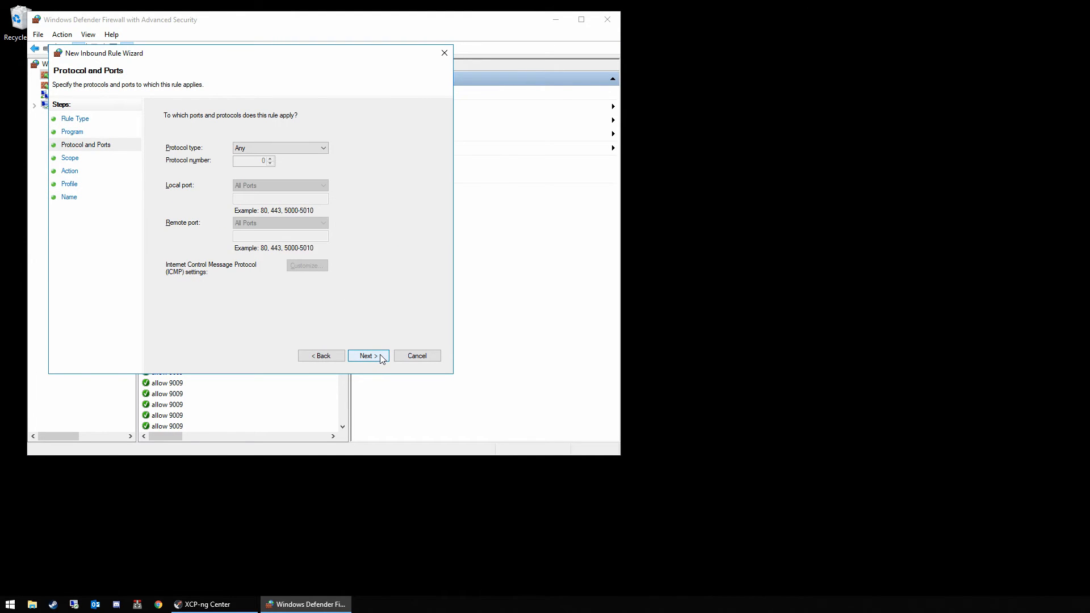
Keep any protocol, port, IP address, Allow action and all profiles; finish the 'Allow all' rule
click(369, 355)
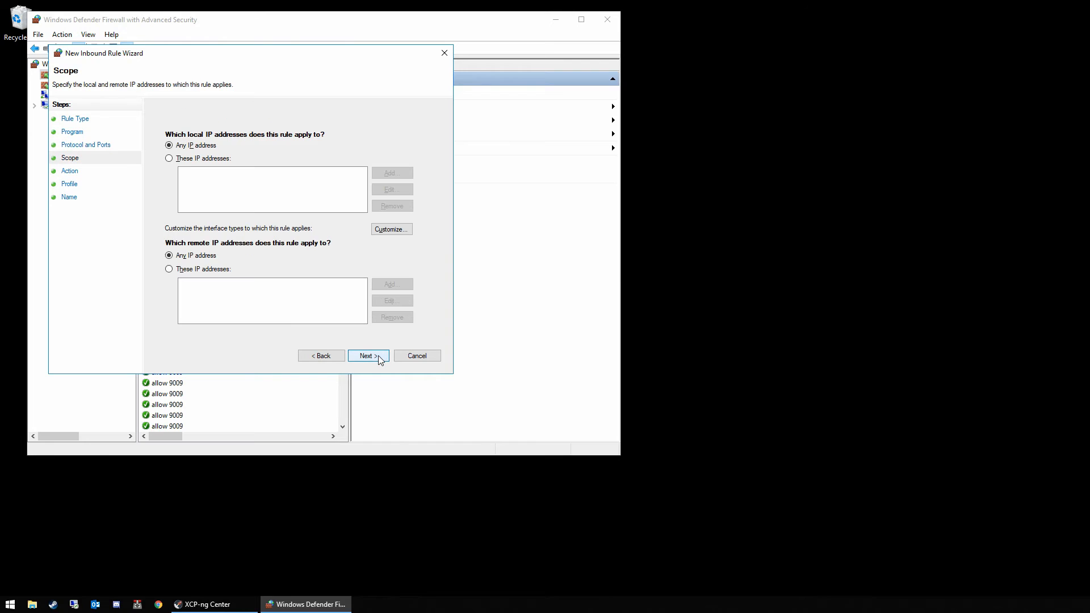
click(368, 356)
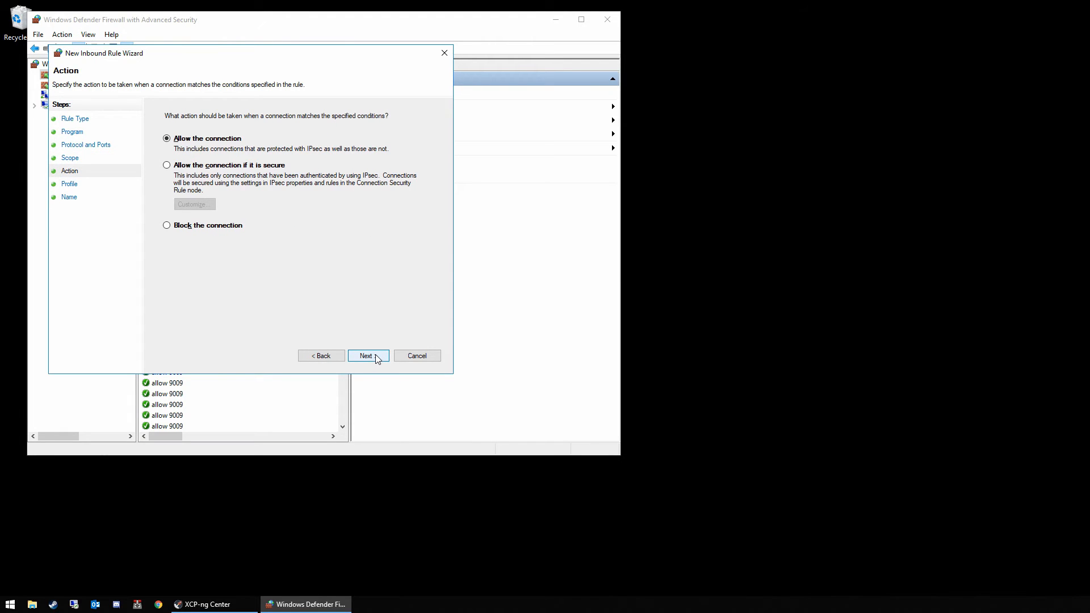
click(368, 356)
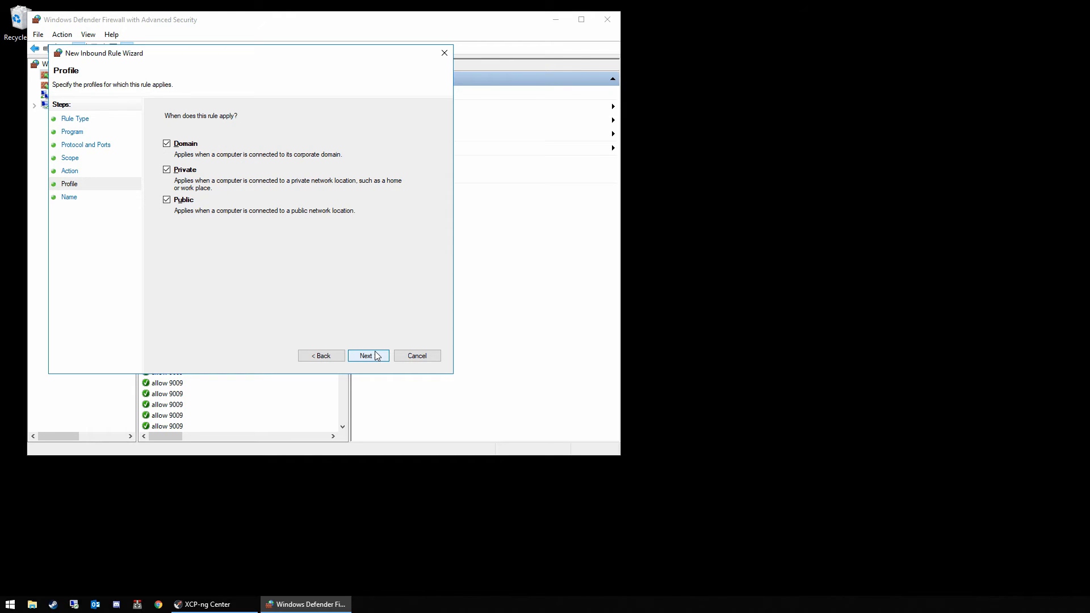
mouse_move(378, 352)
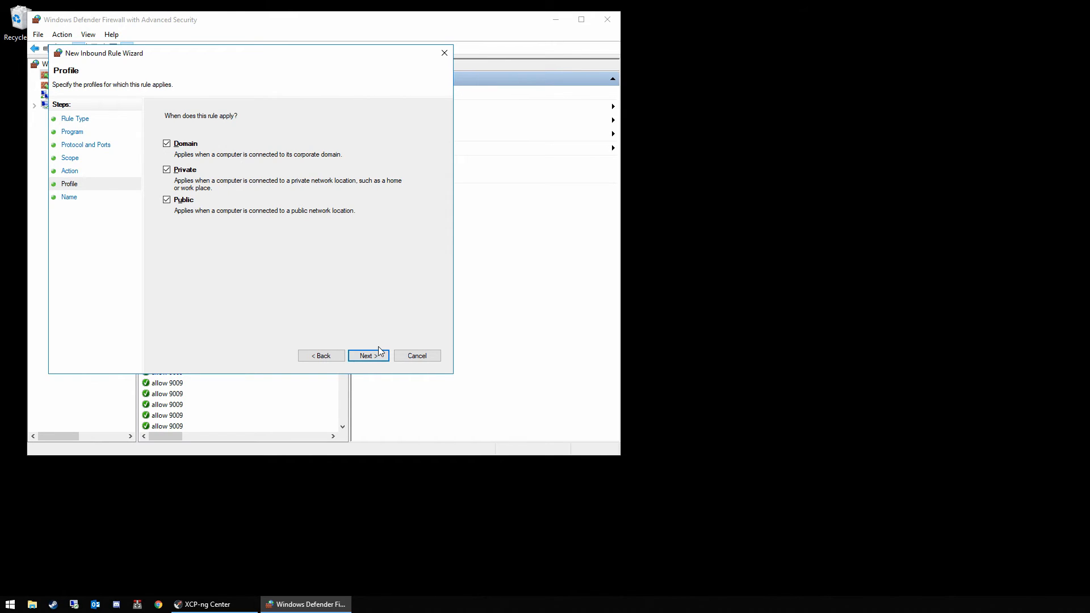
click(368, 355)
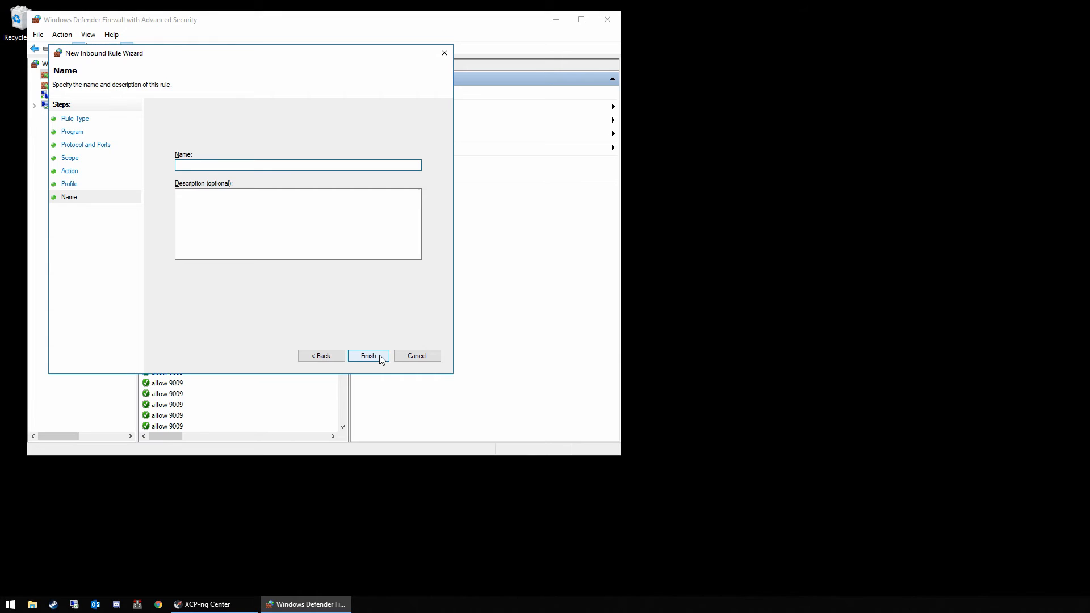
click(368, 356)
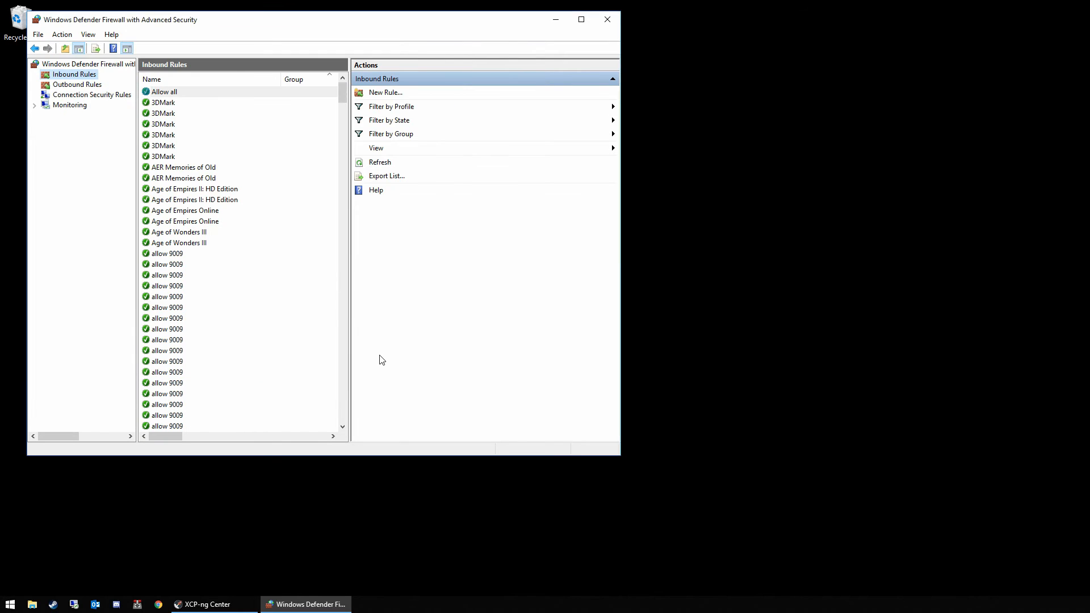
click(165, 91)
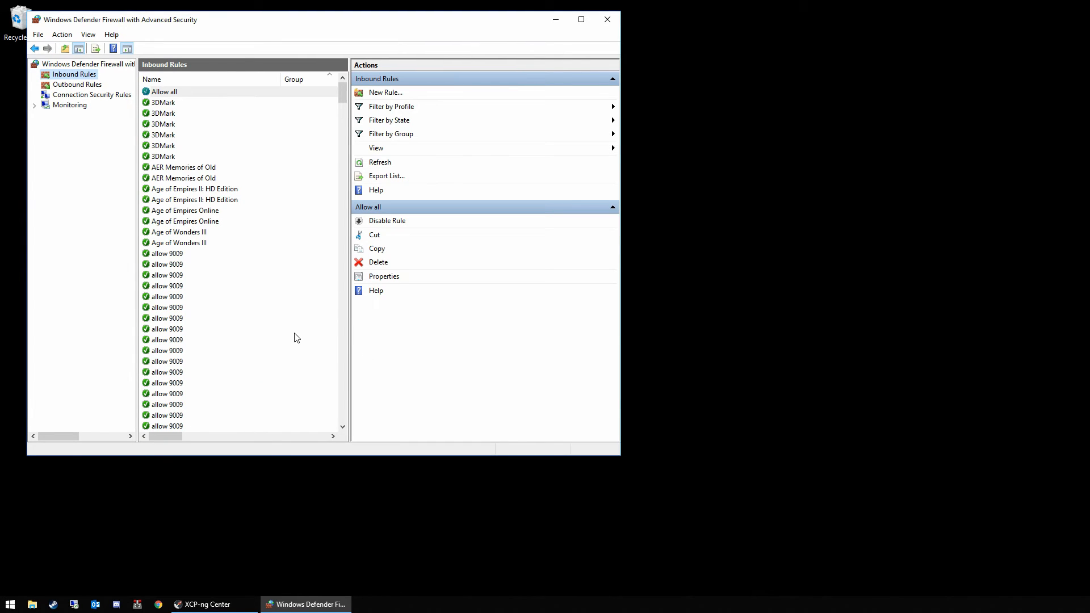
mouse_move(278, 344)
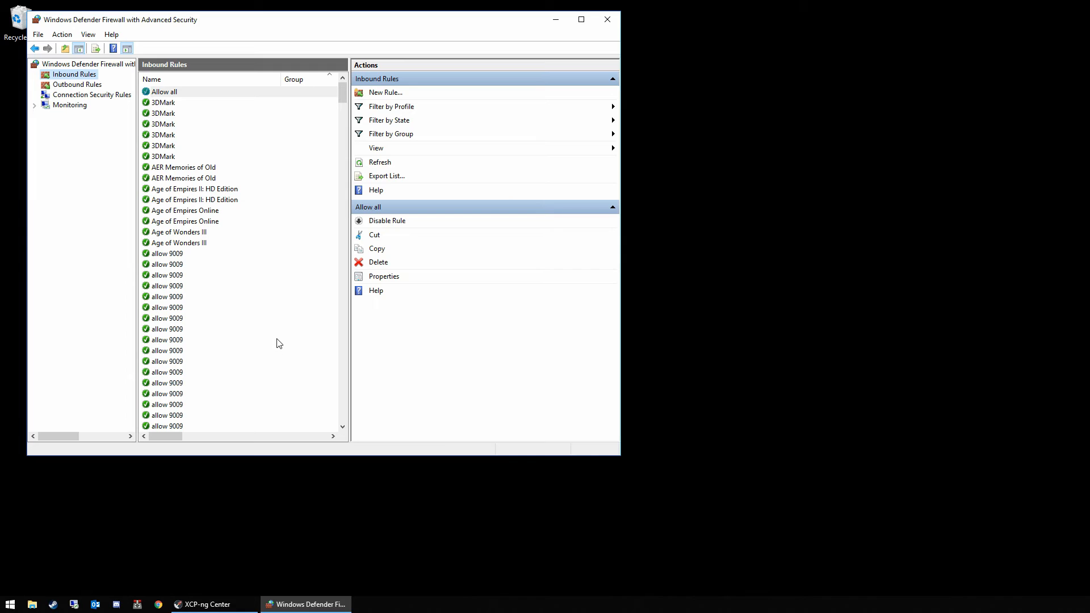
mouse_move(272, 346)
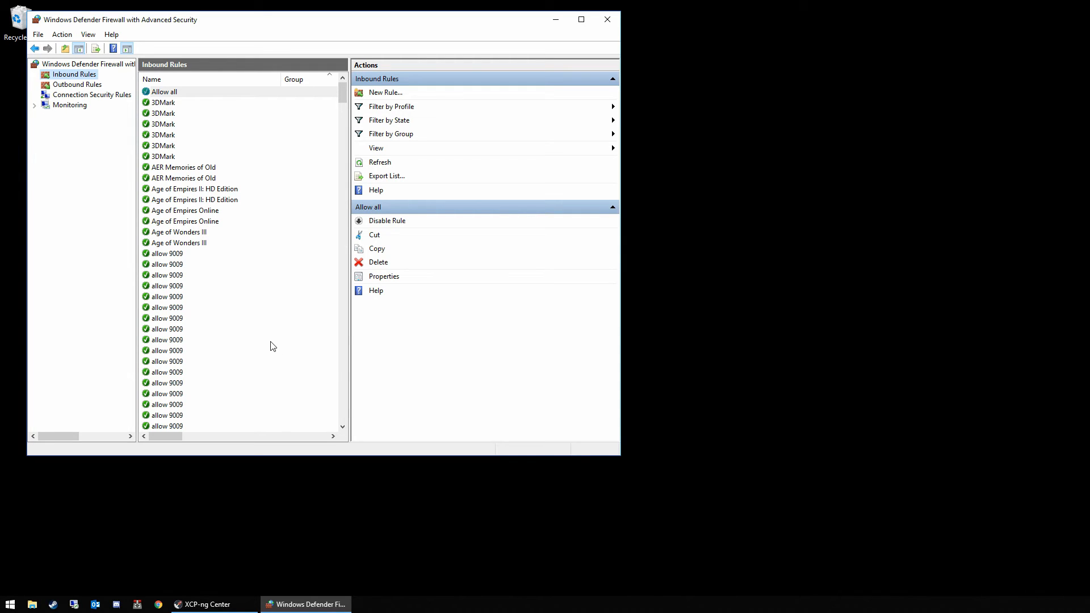
mouse_move(268, 345)
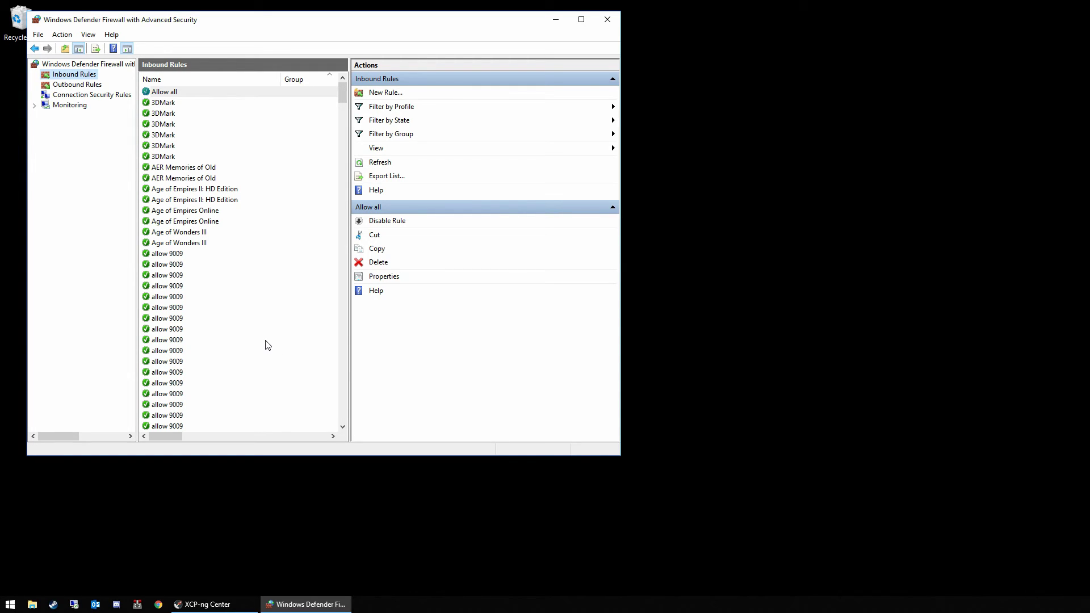
mouse_move(264, 340)
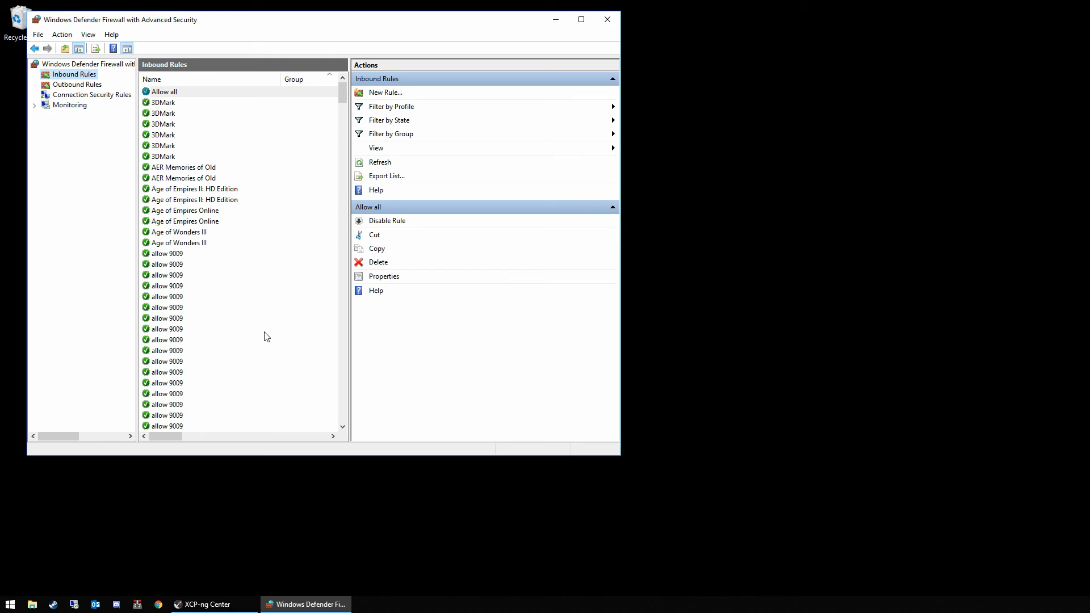
mouse_move(260, 335)
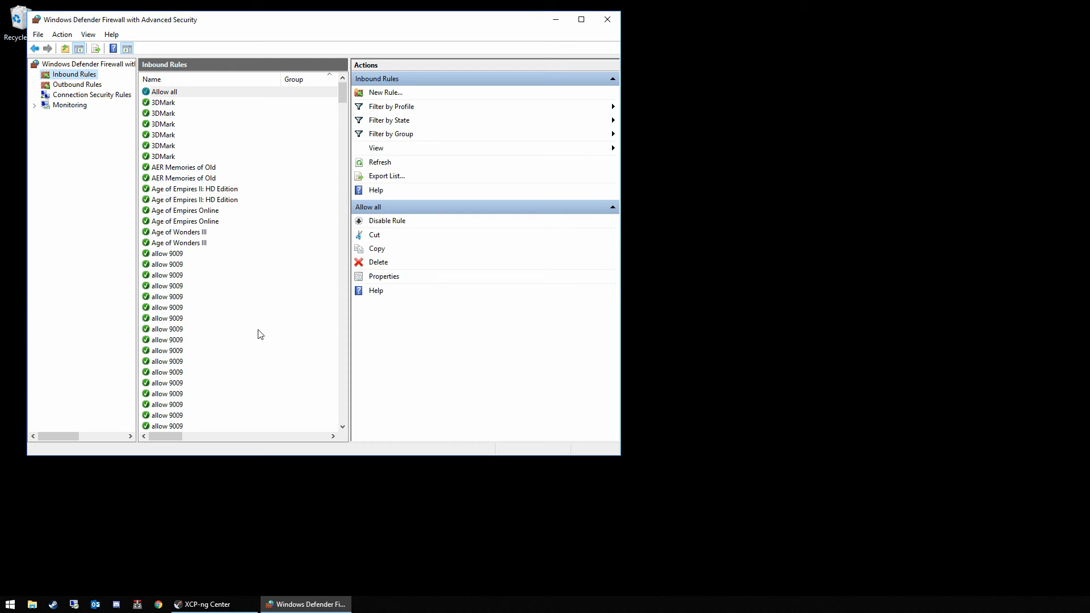
mouse_move(280, 324)
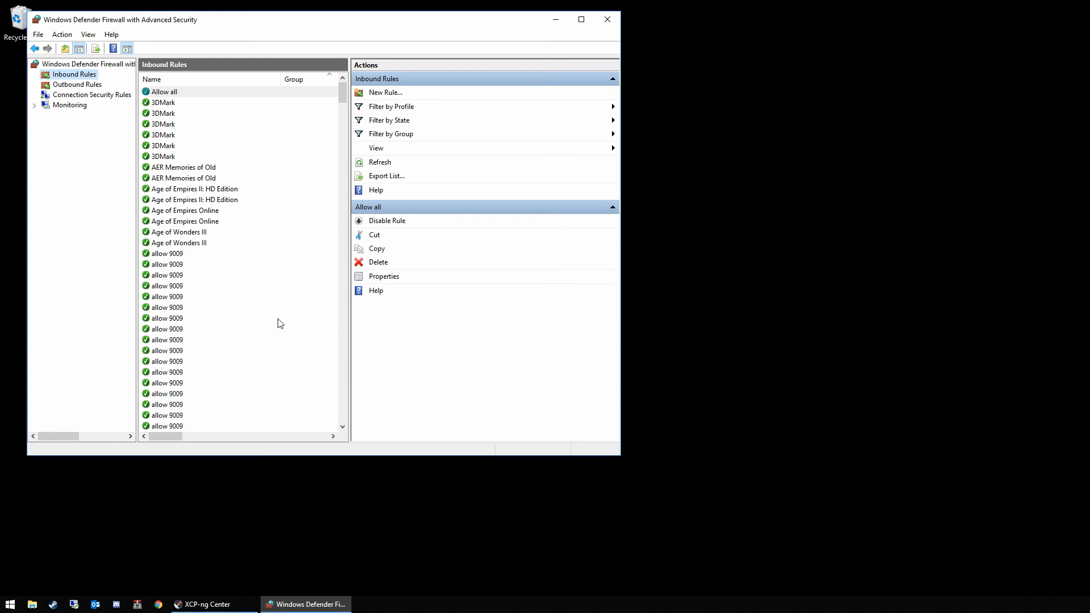
mouse_move(274, 319)
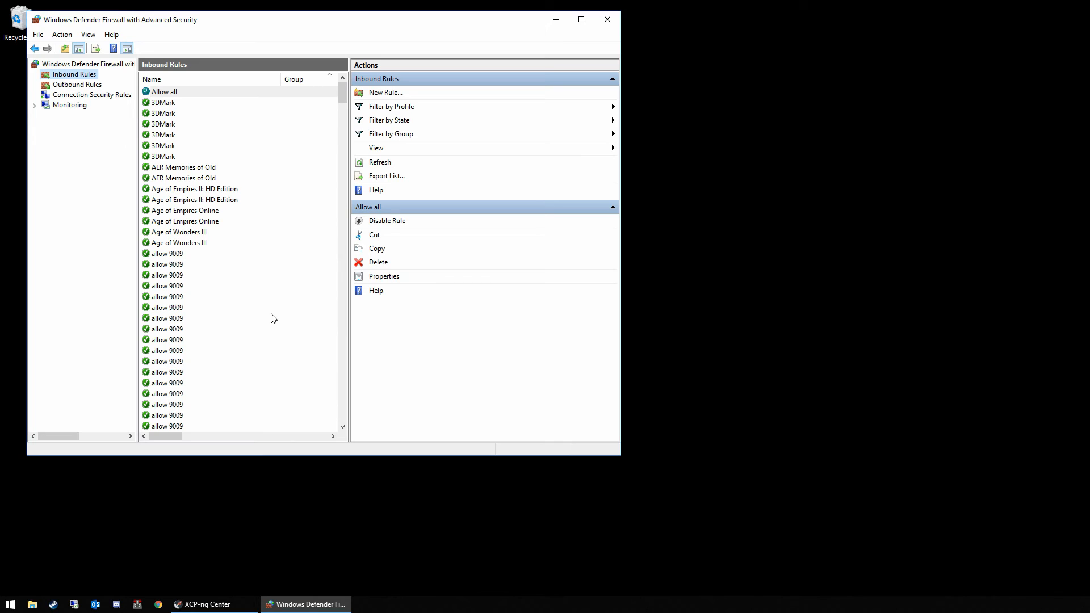
mouse_move(270, 322)
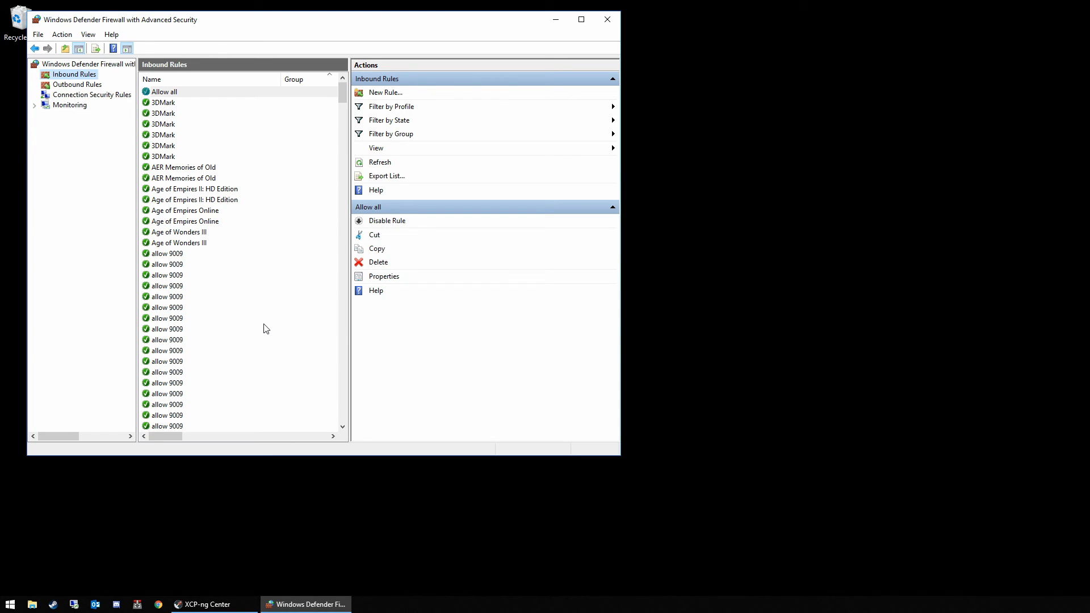
mouse_move(267, 322)
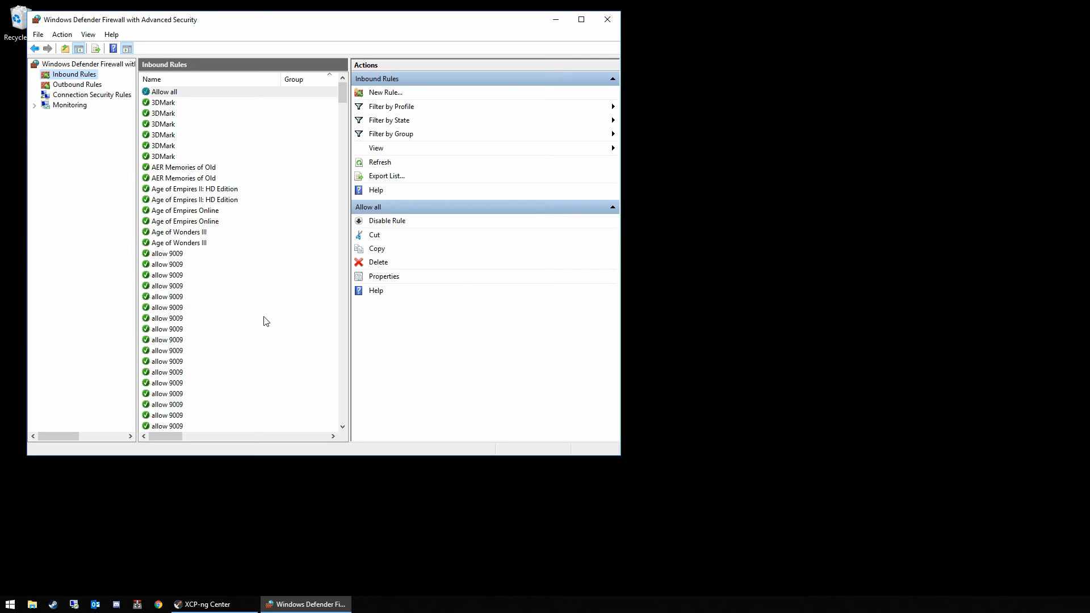
mouse_move(267, 315)
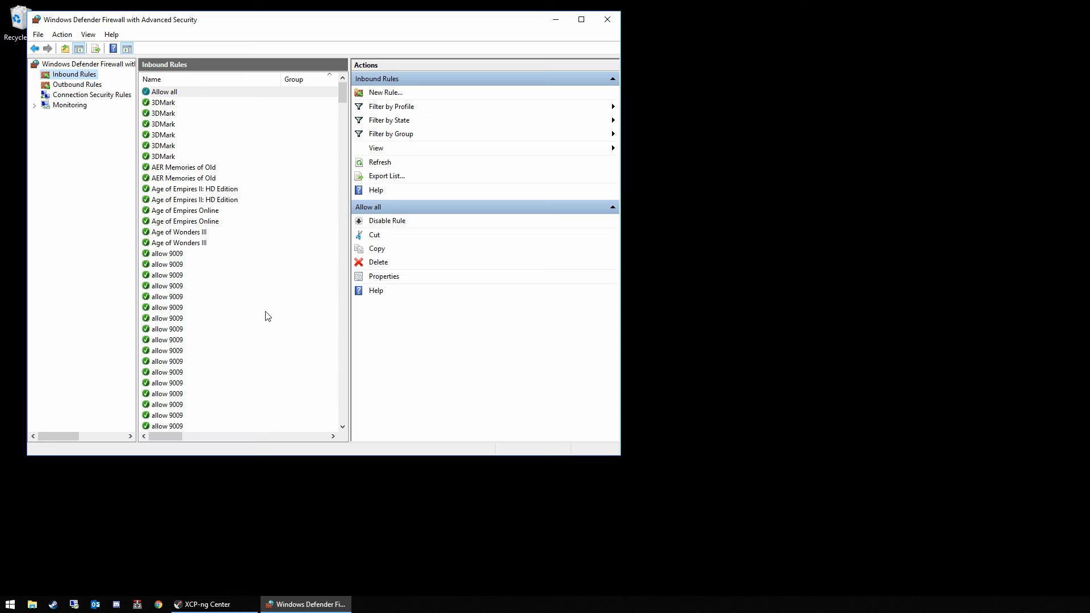
mouse_move(261, 317)
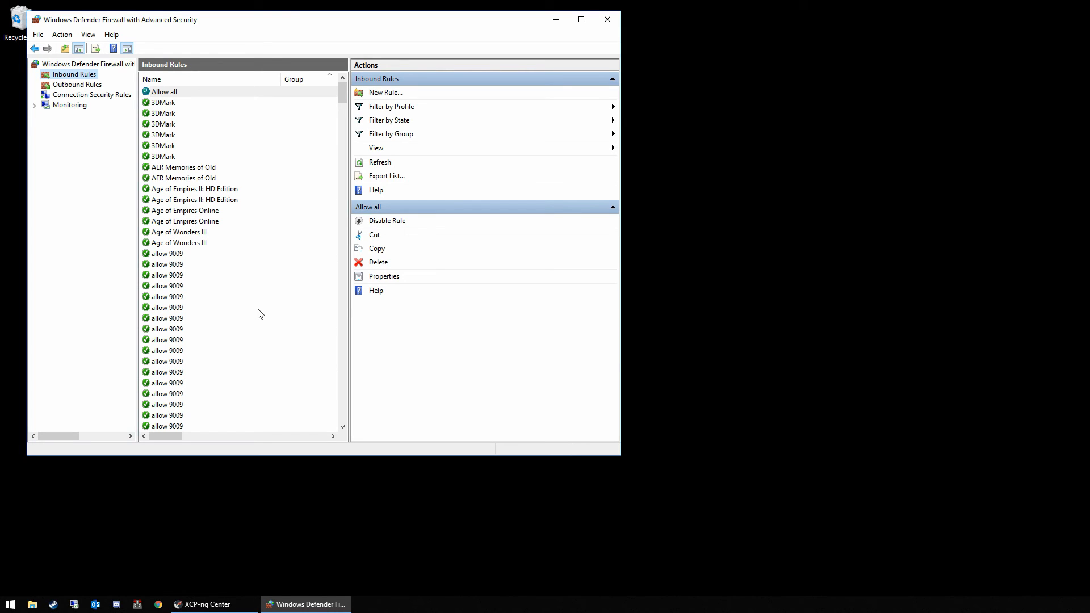
mouse_move(266, 319)
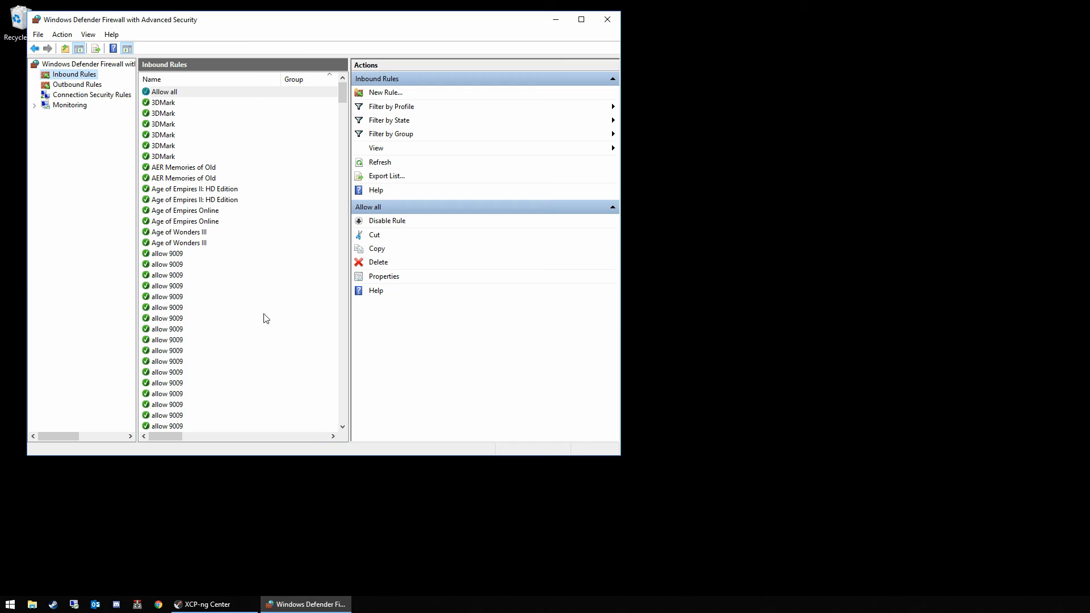
mouse_move(269, 312)
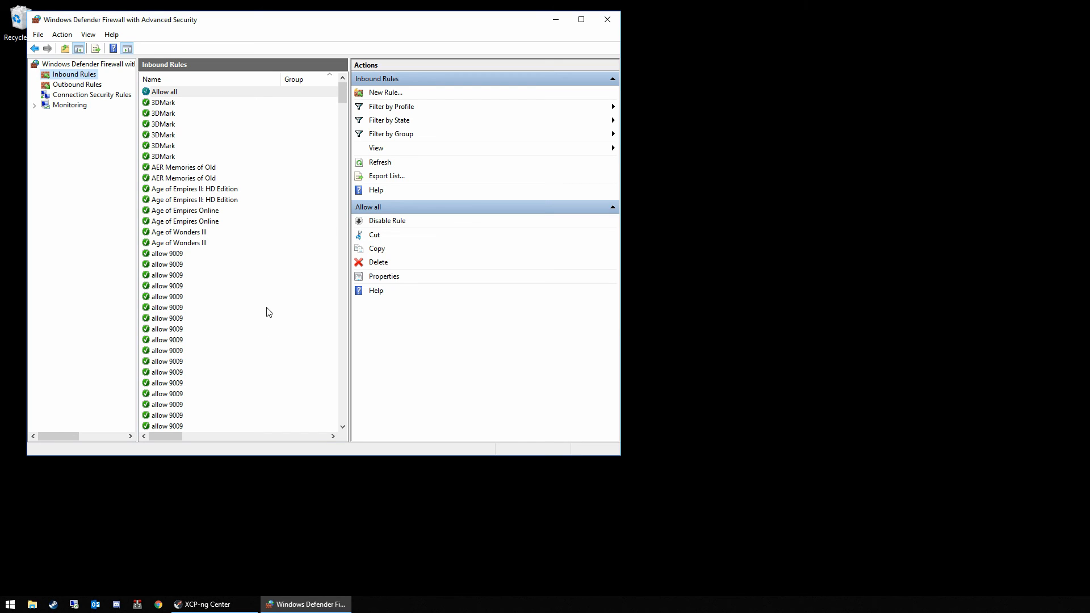
mouse_move(273, 309)
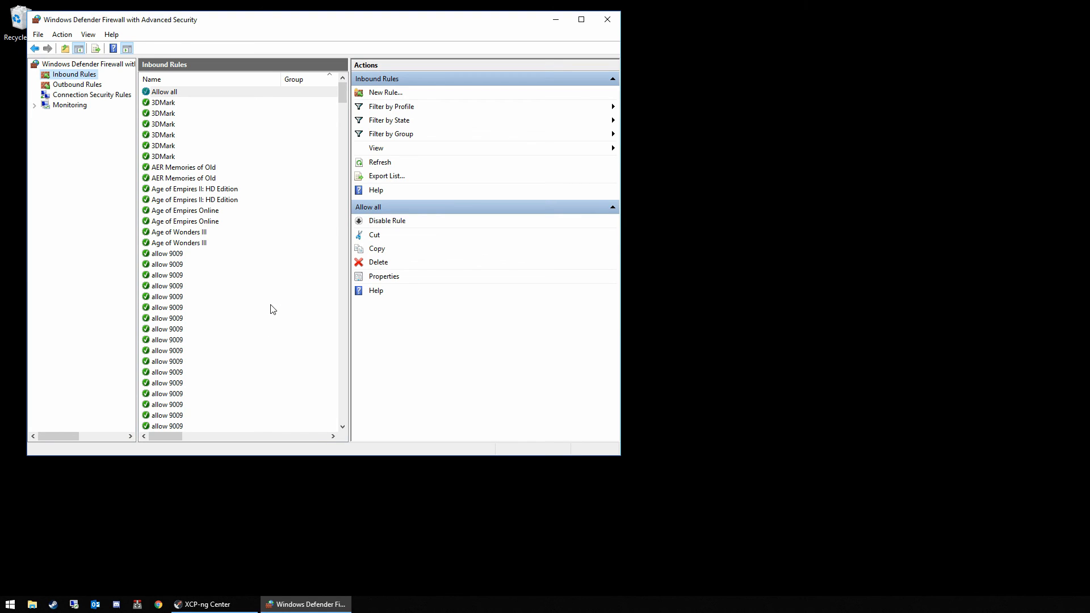